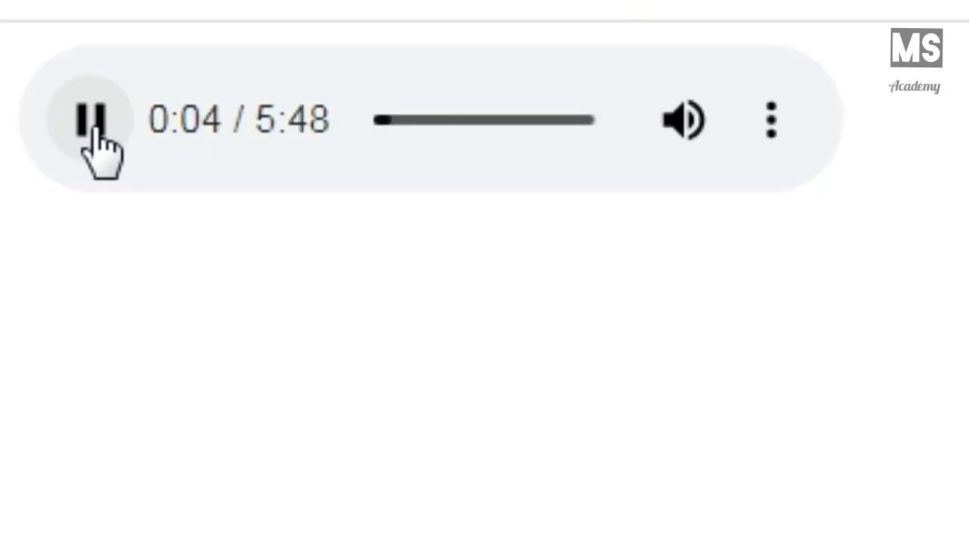
# Step: Pause the audio playing in Chrome before reviewing the Audio Tag topic in Word
pyautogui.click(91, 119)
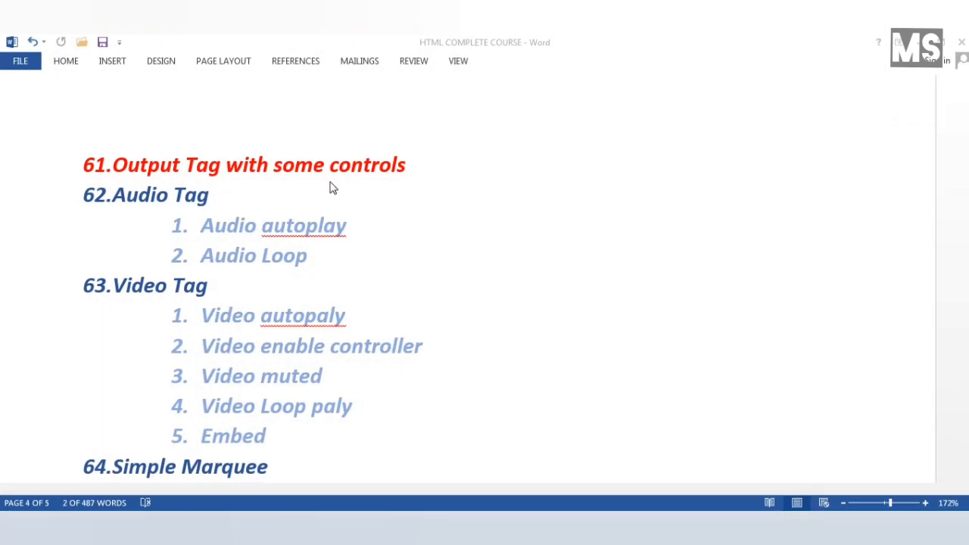
pyautogui.moveTo(153, 176)
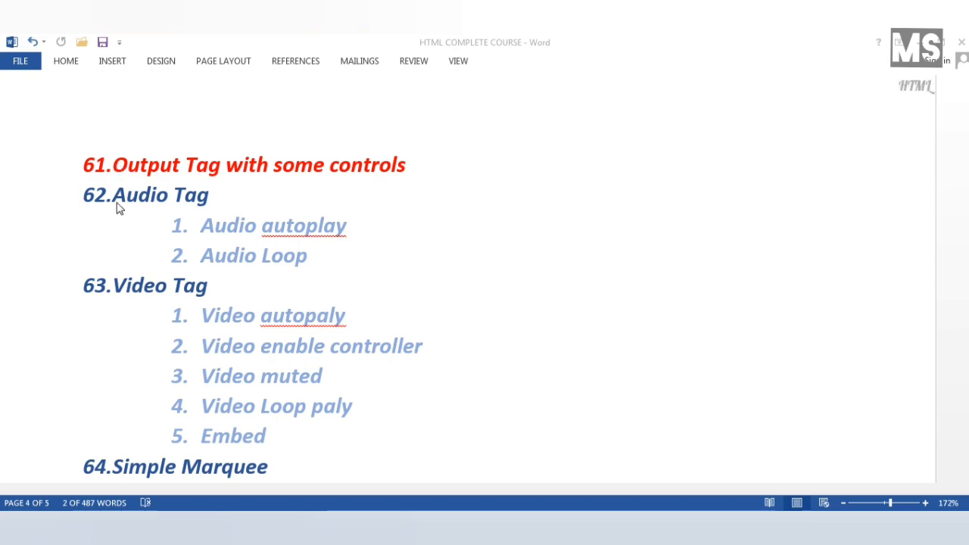
pyautogui.moveTo(273, 258)
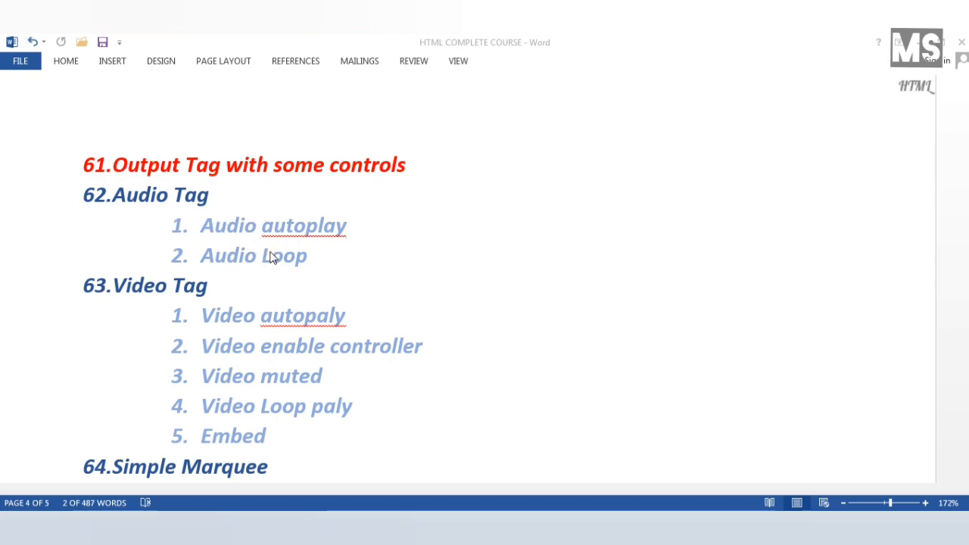
pyautogui.moveTo(603, 431)
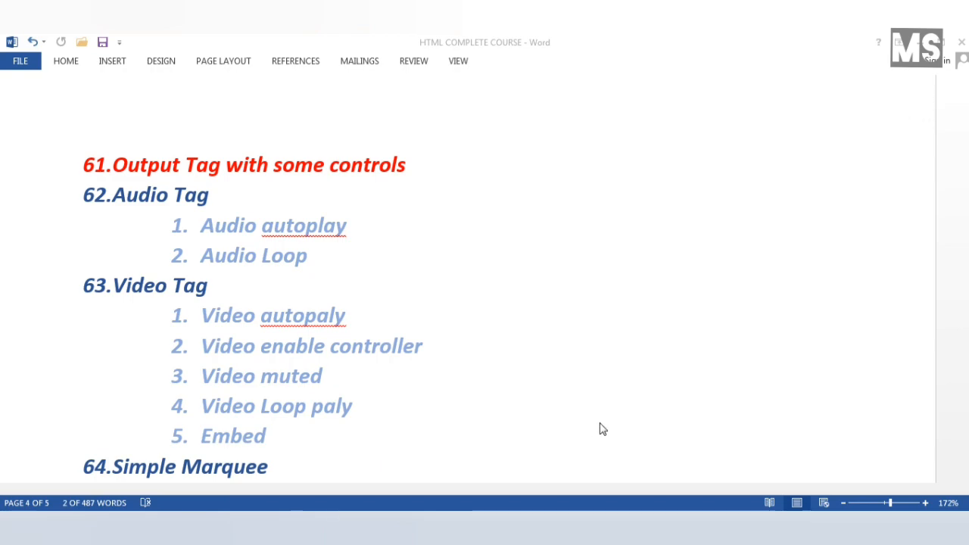
pyautogui.moveTo(400, 506)
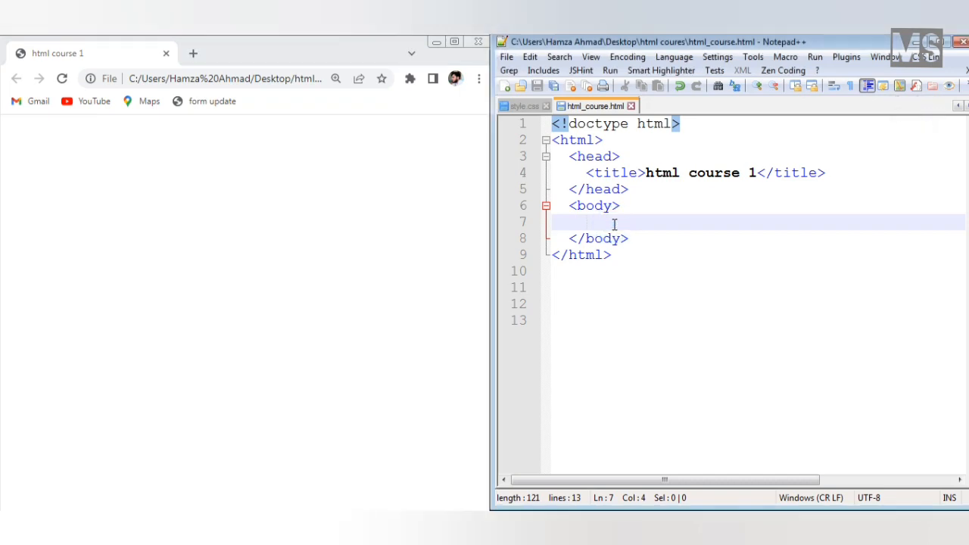
# Step: Insert an <audio> tag inside <body> on line 7 and start its src attribute
pyautogui.write('<')
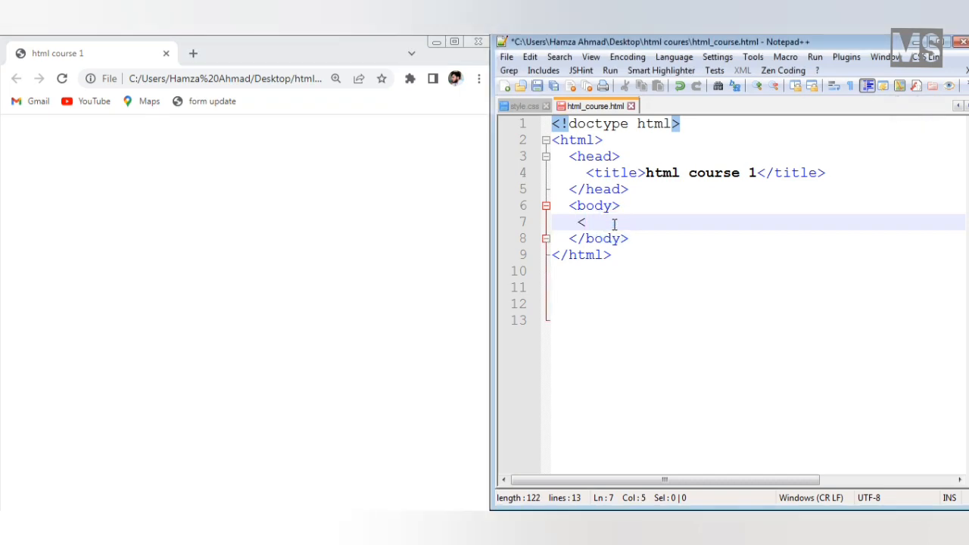
pyautogui.write('a')
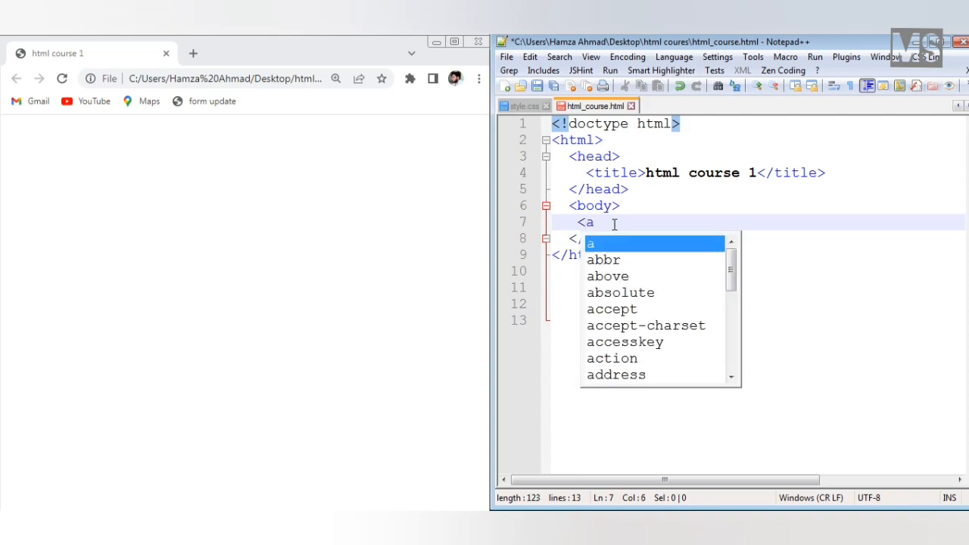
pyautogui.press('Escape')
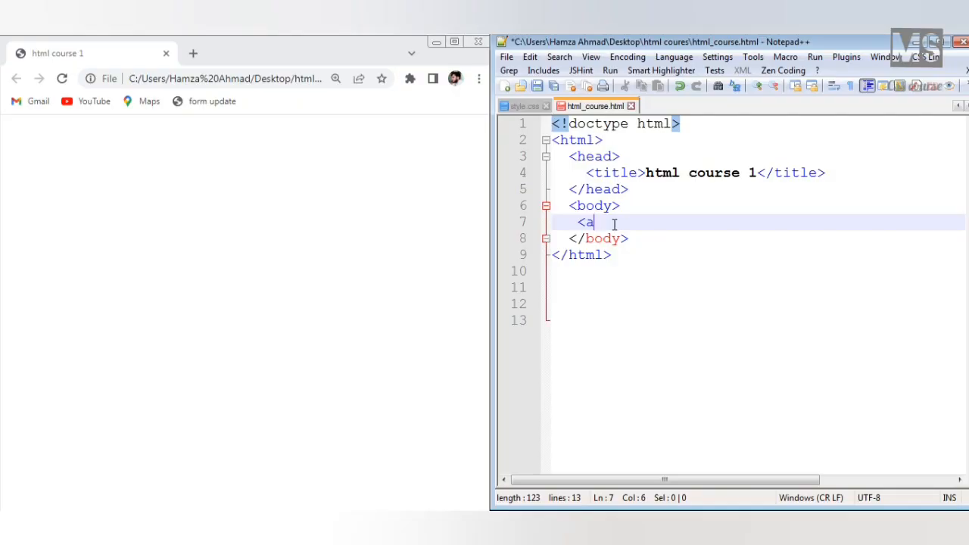
pyautogui.write('udio>')
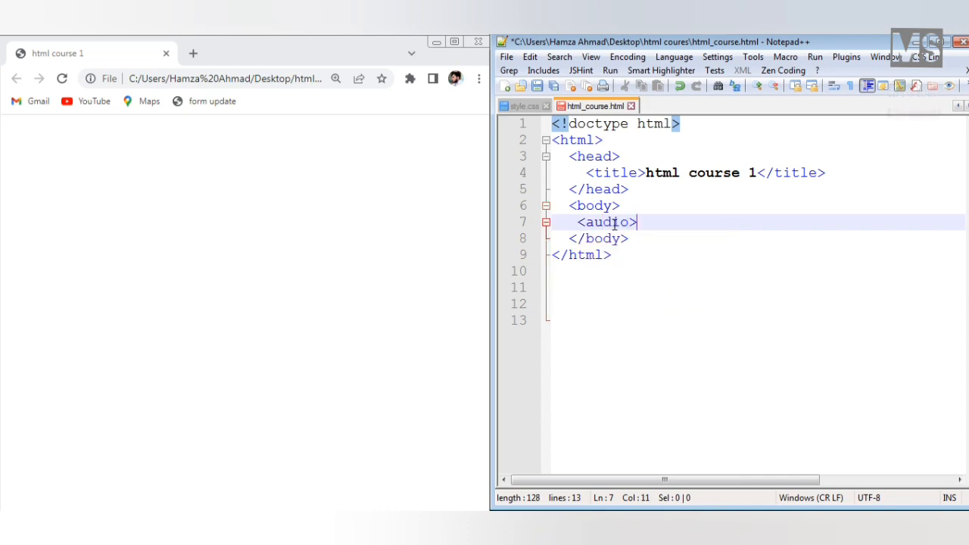
pyautogui.click(627, 221)
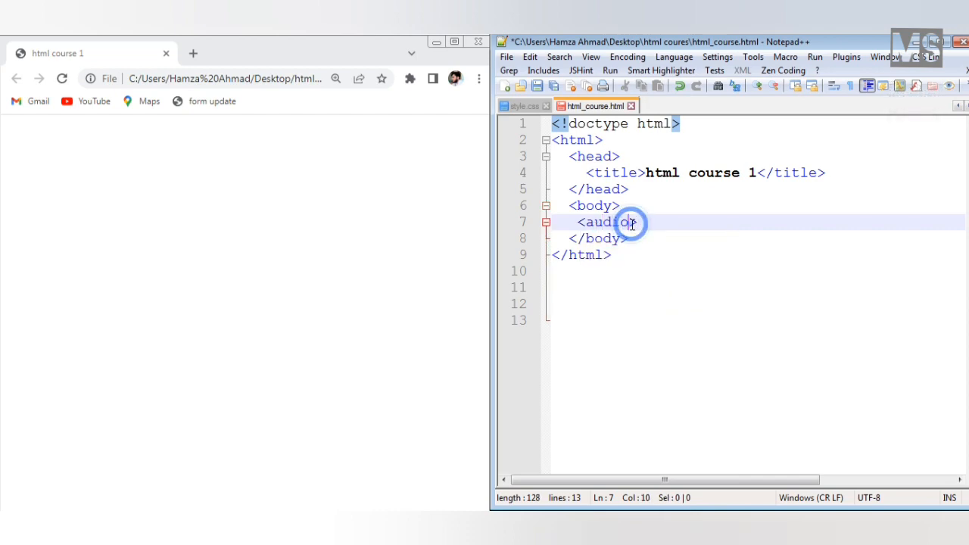
pyautogui.write("src='")
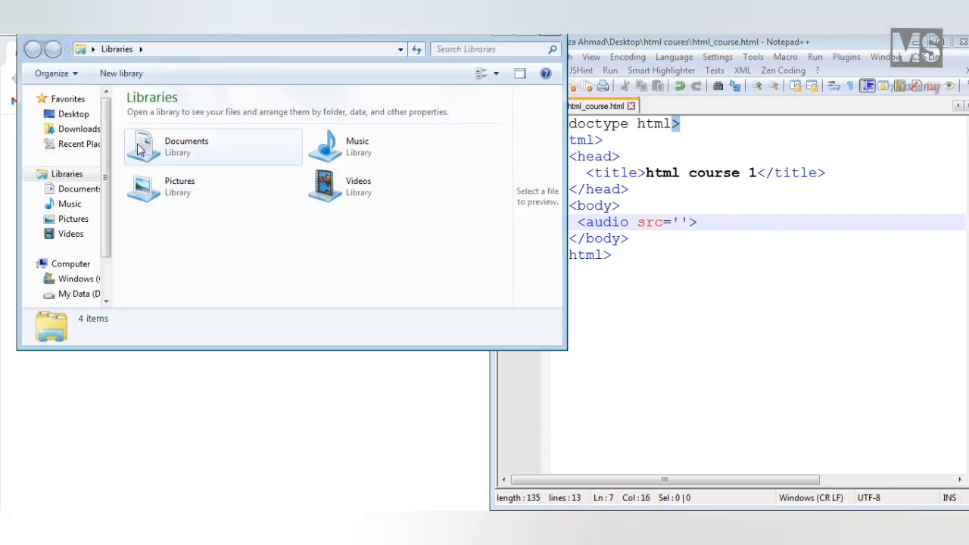
# Step: Browse to the html coures folder on the Desktop and locate the Kal MP3 file
pyautogui.click(72, 113)
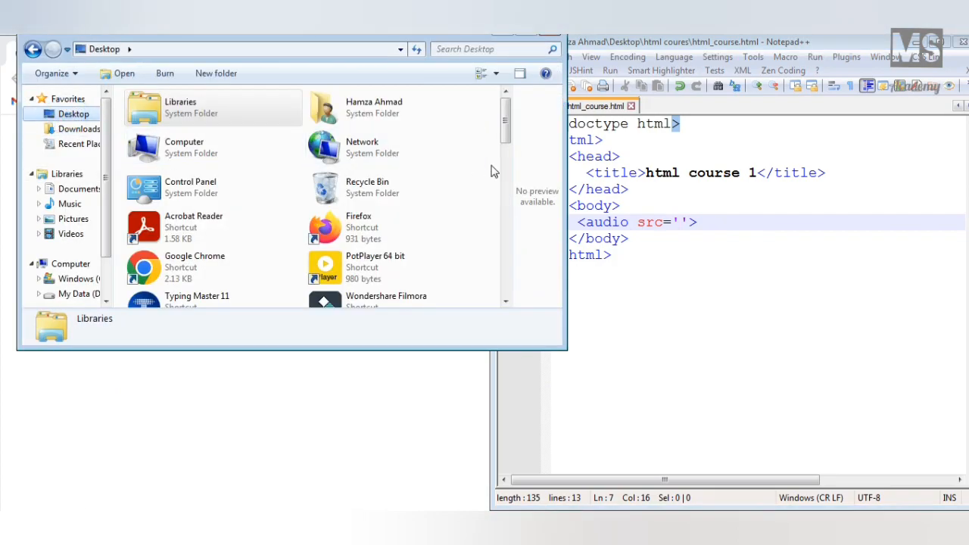
pyautogui.scroll(-3)
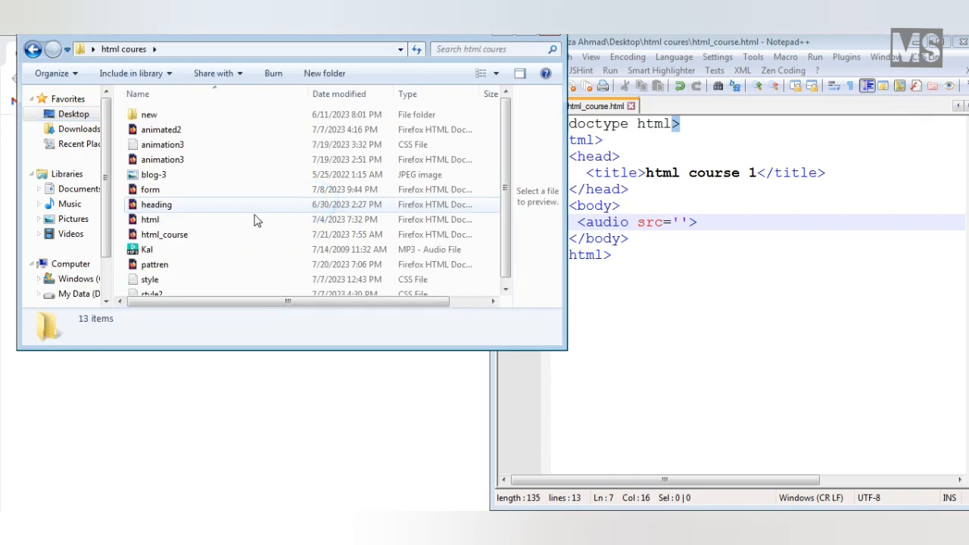
pyautogui.click(163, 234)
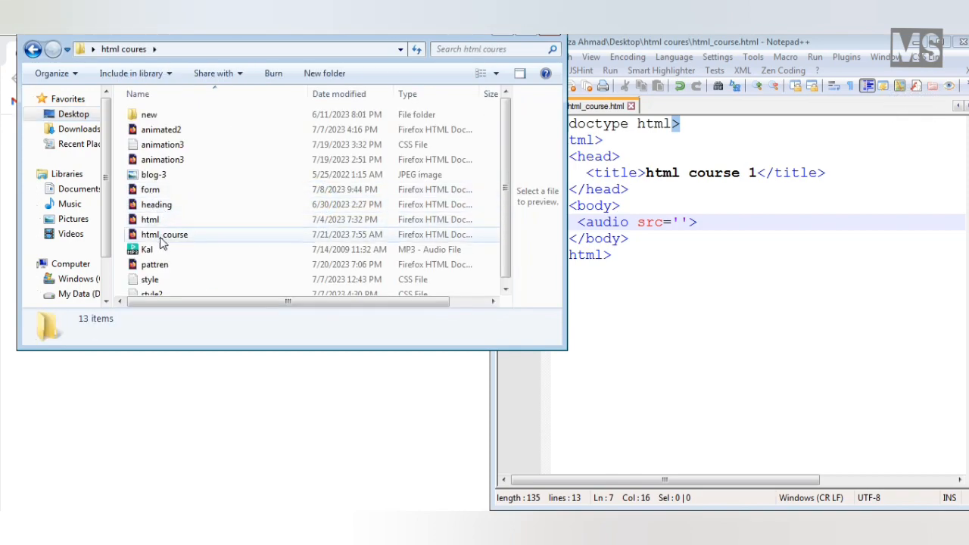
pyautogui.click(147, 248)
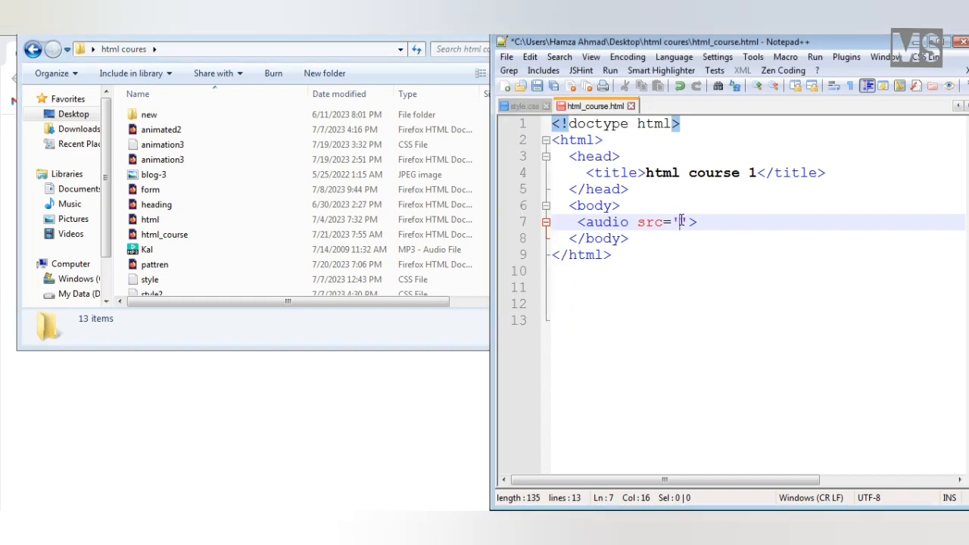
# Step: Set the audio tag's src to 'kal.mp3'
pyautogui.write('ka')
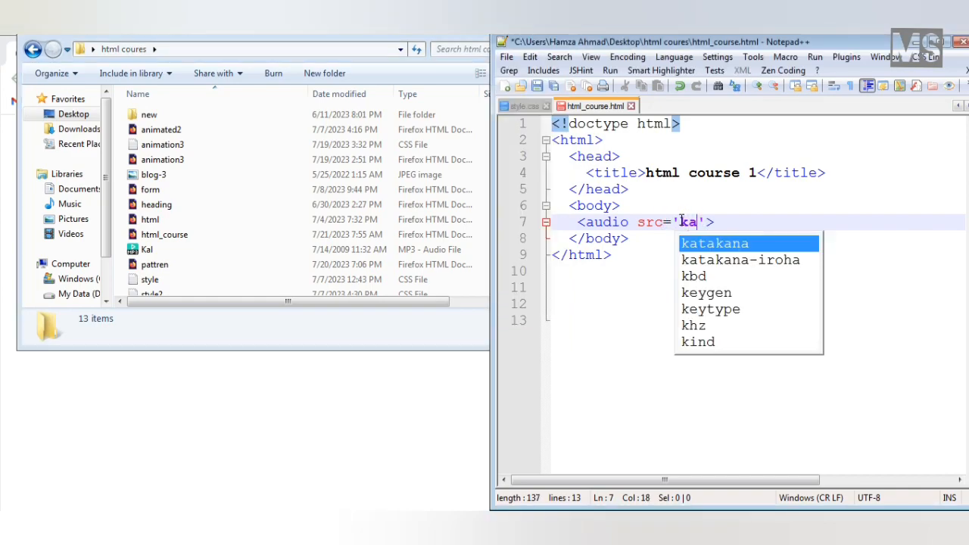
pyautogui.write('l')
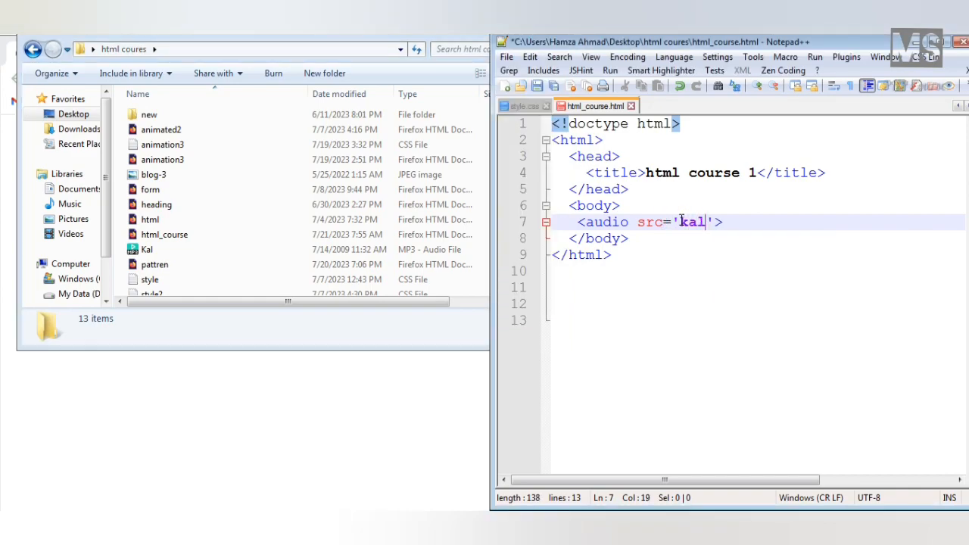
pyautogui.write('.')
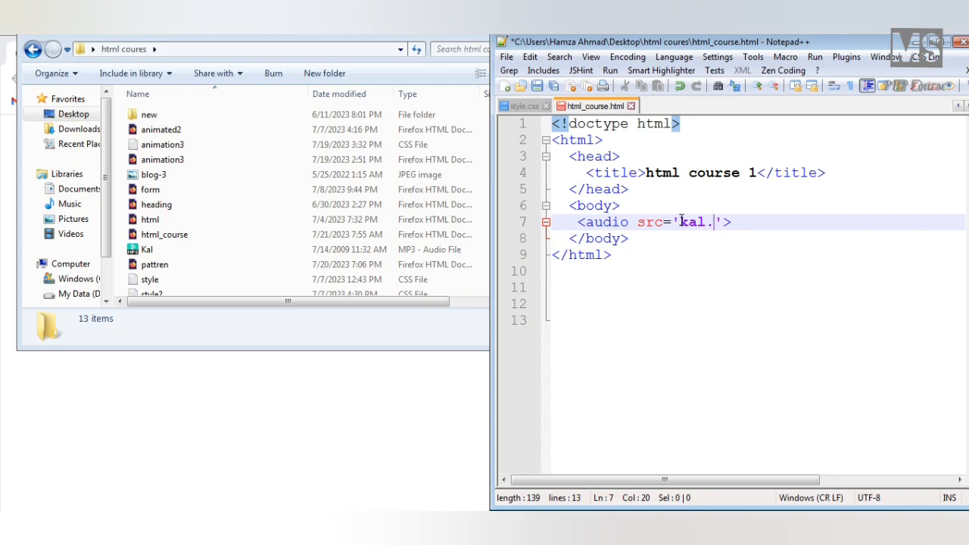
pyautogui.write('m')
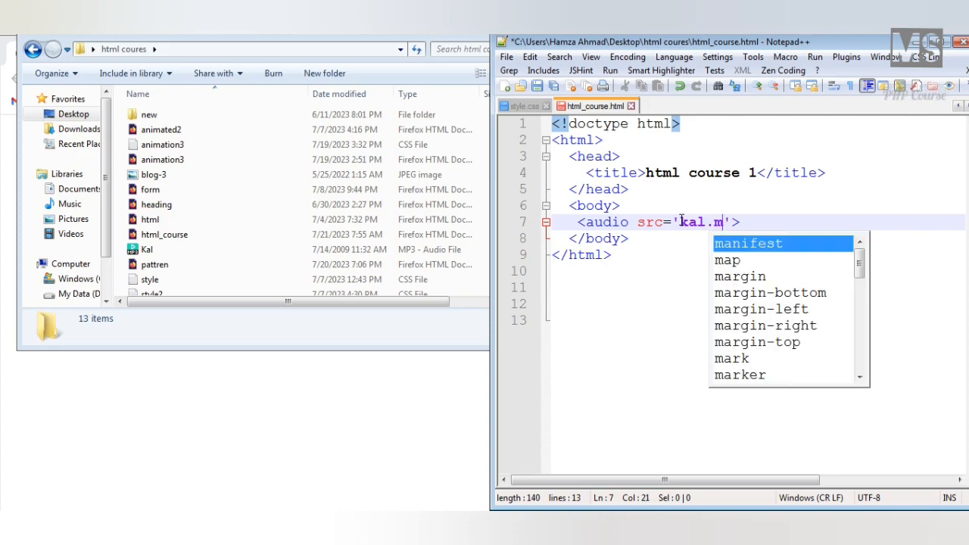
pyautogui.write('p3')
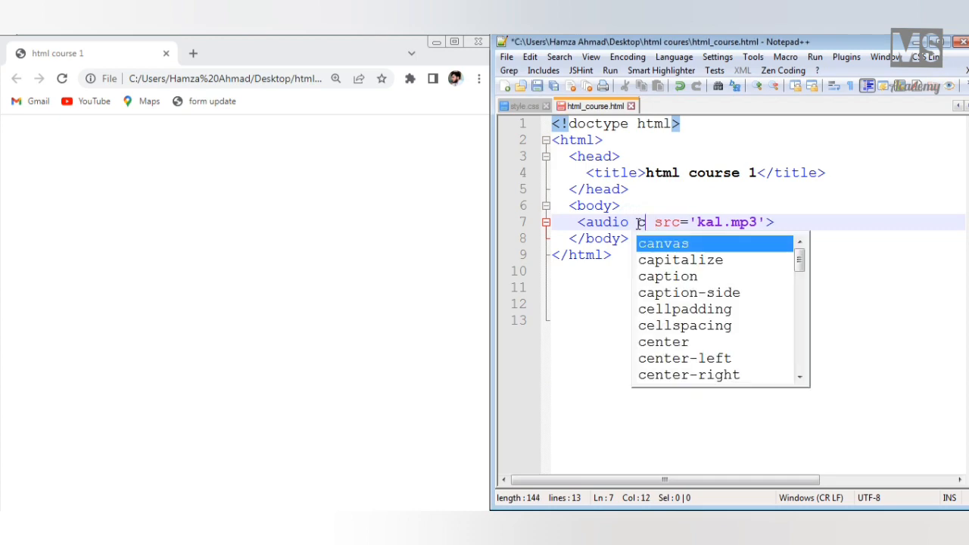
# Step: Add the controls attribute before src so the page shows an audio player
pyautogui.write('on')
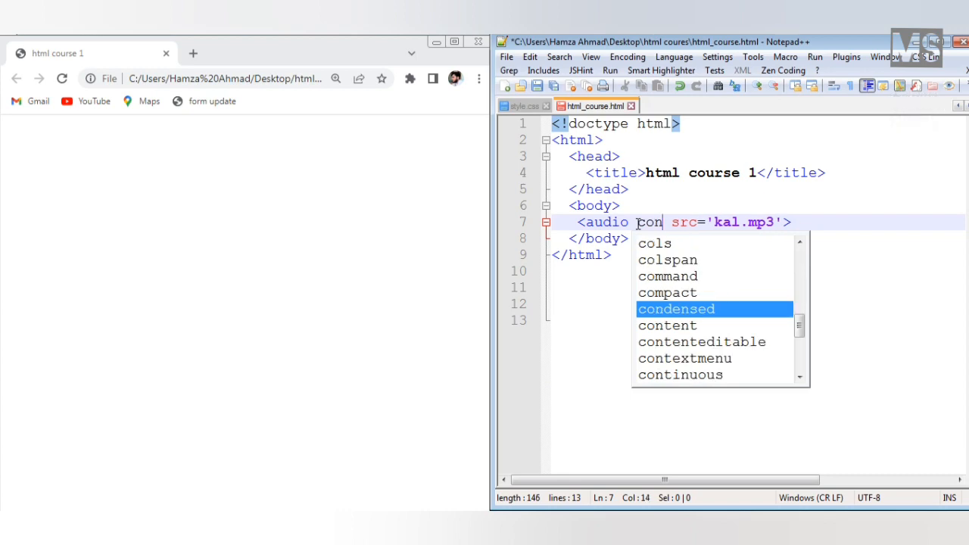
pyautogui.write('trol')
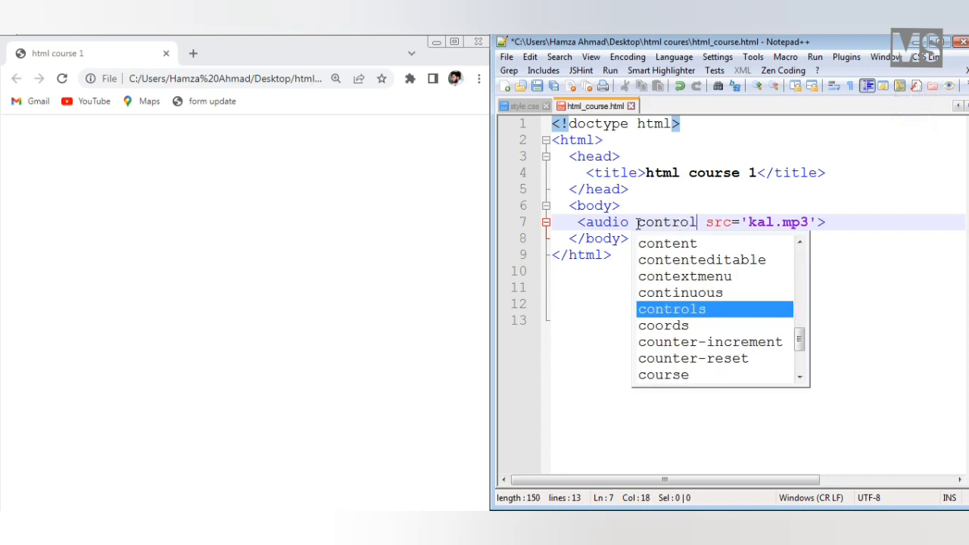
pyautogui.press('Enter')
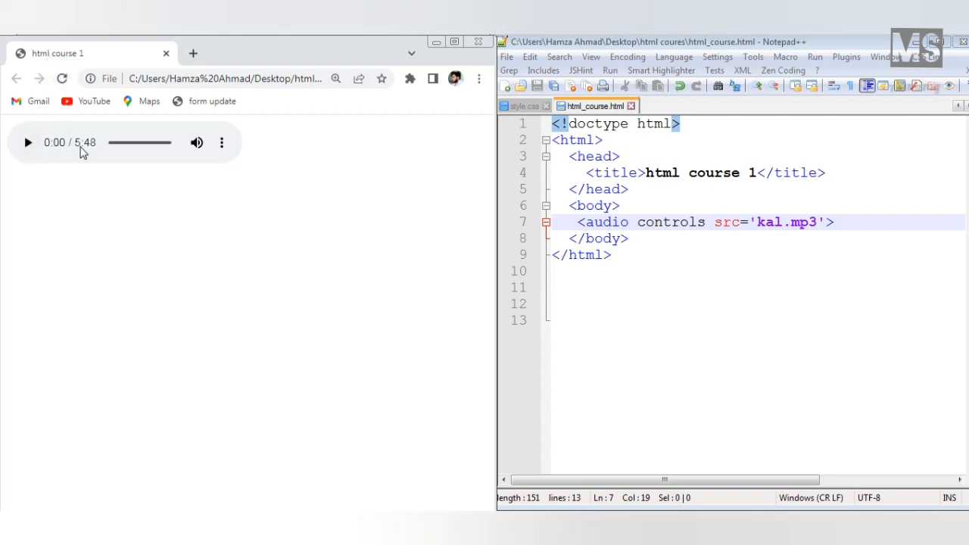
# Step: Play and pause the 5:48 track, then seek near its end and resume playback
pyautogui.click(27, 142)
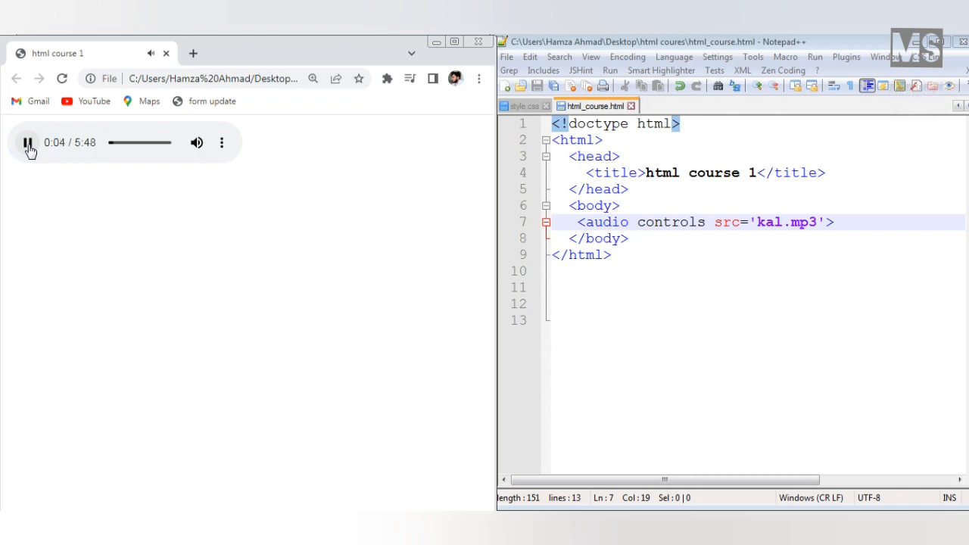
pyautogui.click(27, 143)
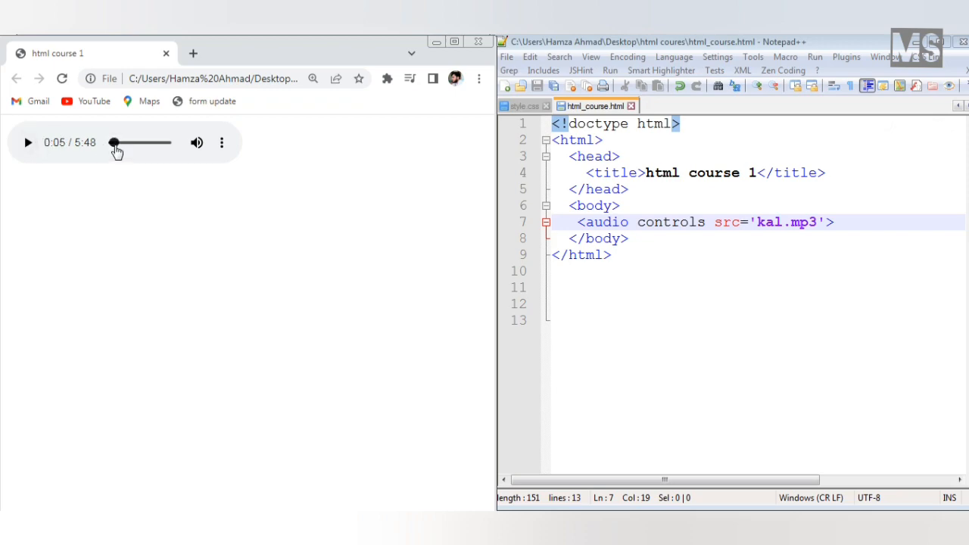
pyautogui.moveTo(113, 143); pyautogui.dragTo(164, 143)
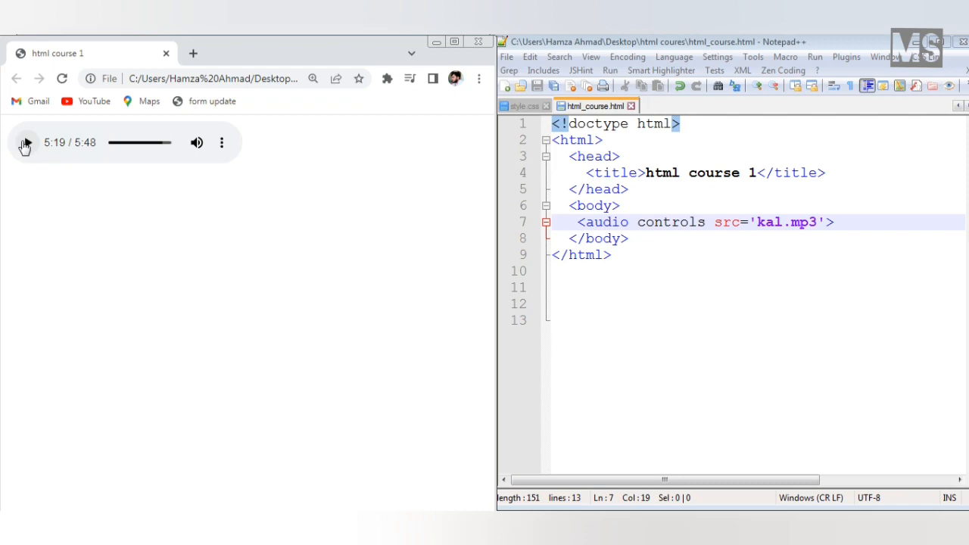
pyautogui.click(24, 142)
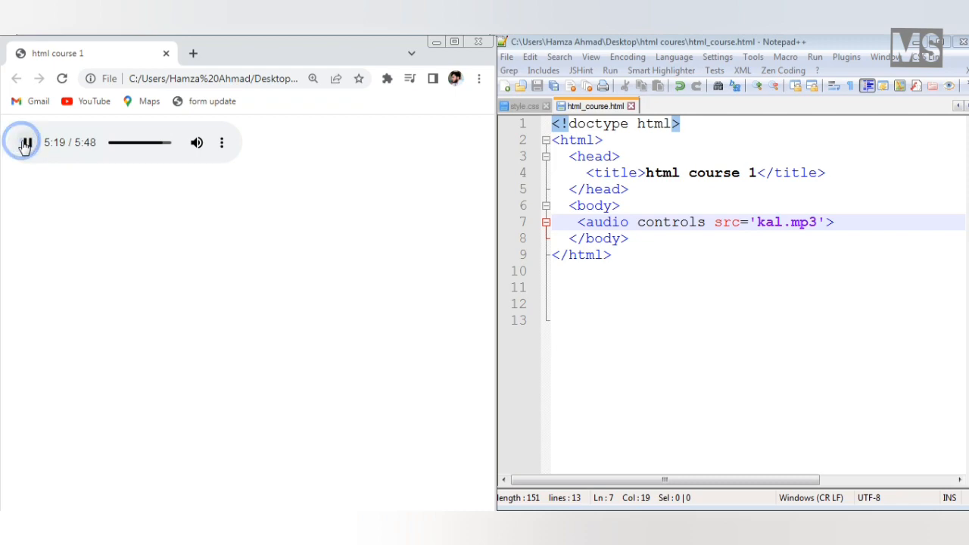
pyautogui.click(22, 142)
pyautogui.write('loop ')
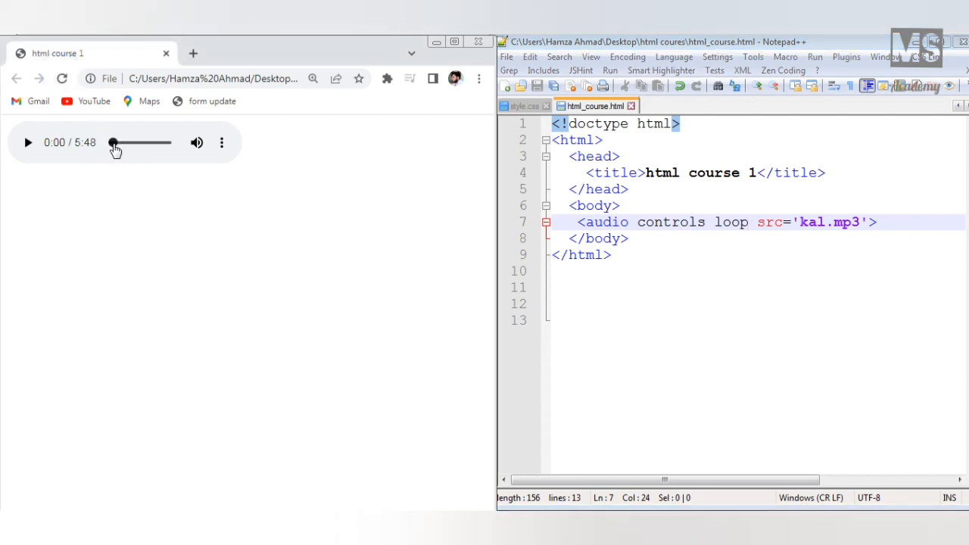
# Step: Seek near the end and play through it to confirm the track restarts from 0:00
pyautogui.moveTo(112, 143); pyautogui.dragTo(165, 142)
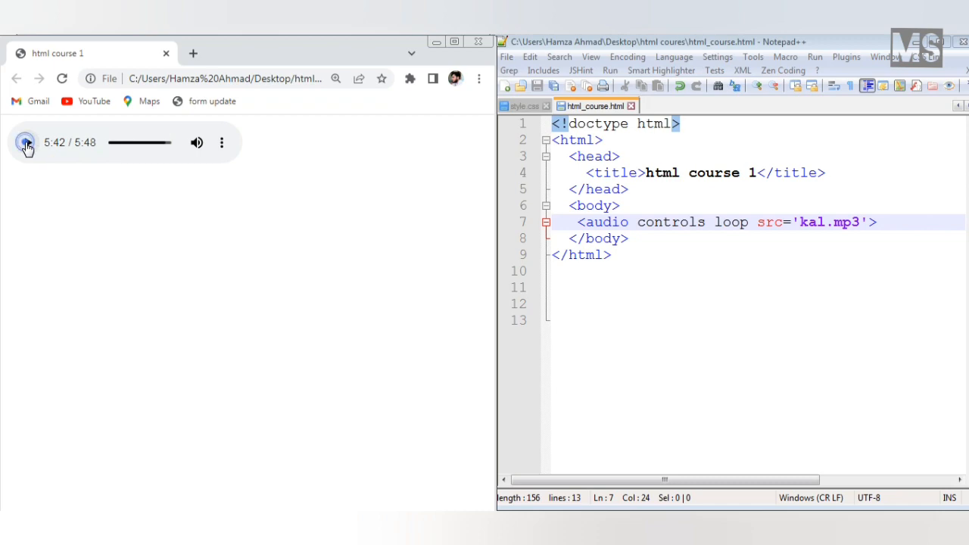
pyautogui.click(26, 142)
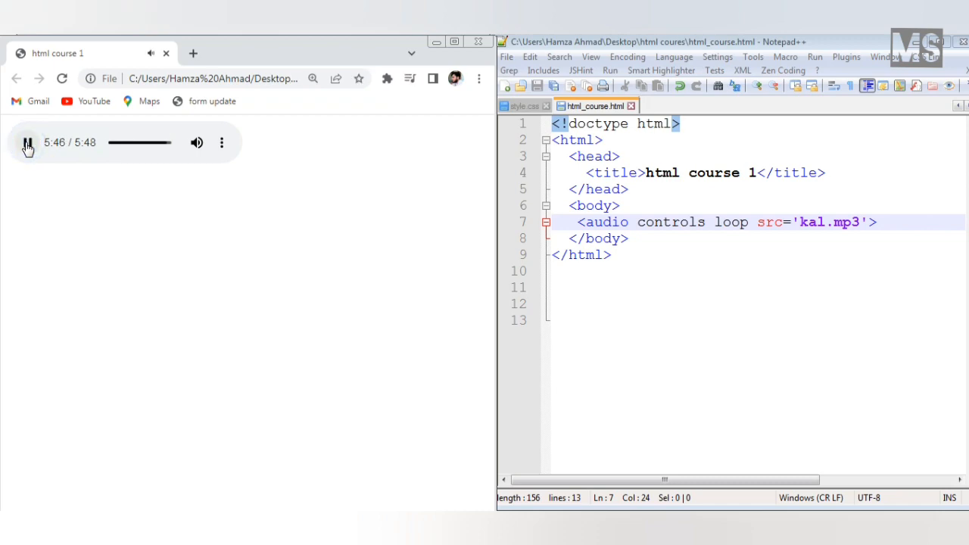
pyautogui.click(27, 142)
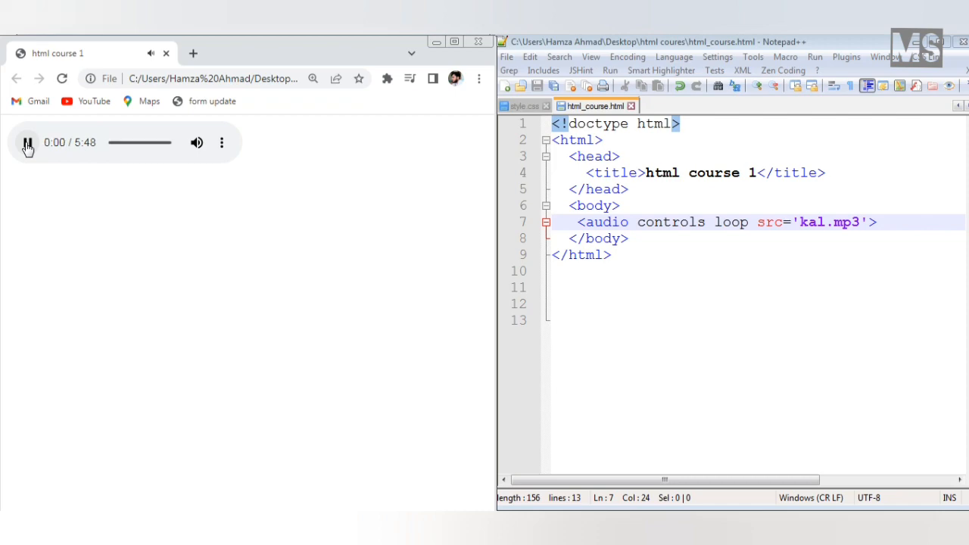
pyautogui.click(27, 143)
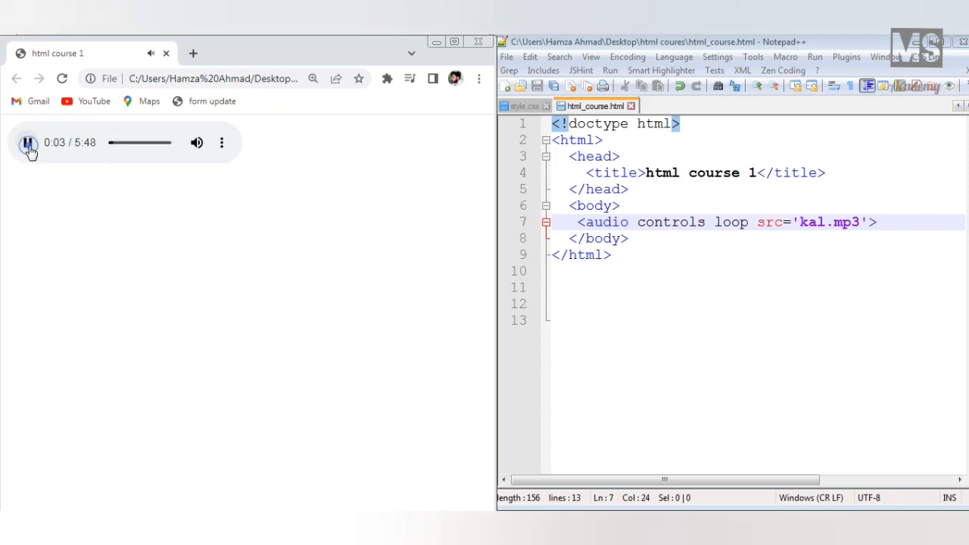
# Step: Place the caret just before loop in the audio tag, ready to insert autoplay
pyautogui.click(27, 143)
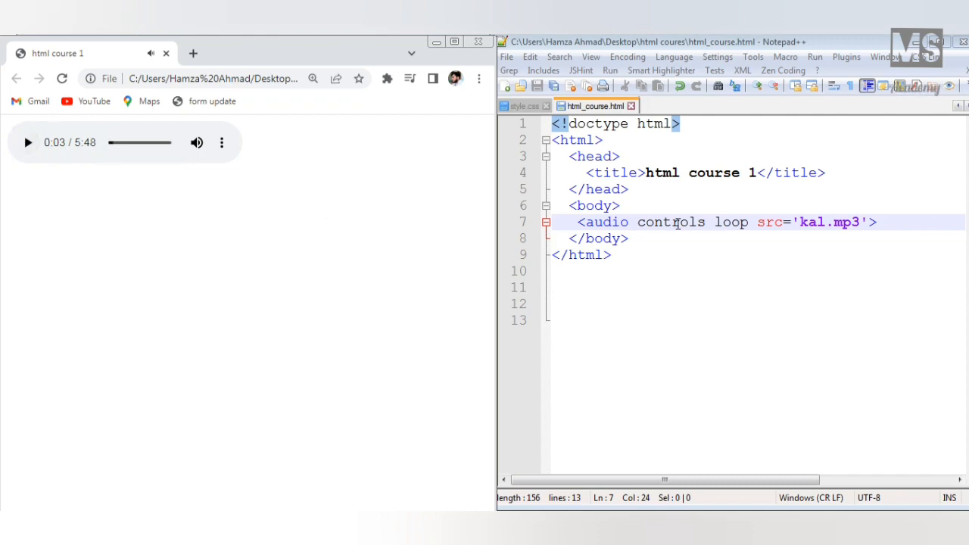
pyautogui.doubleClick(732, 221)
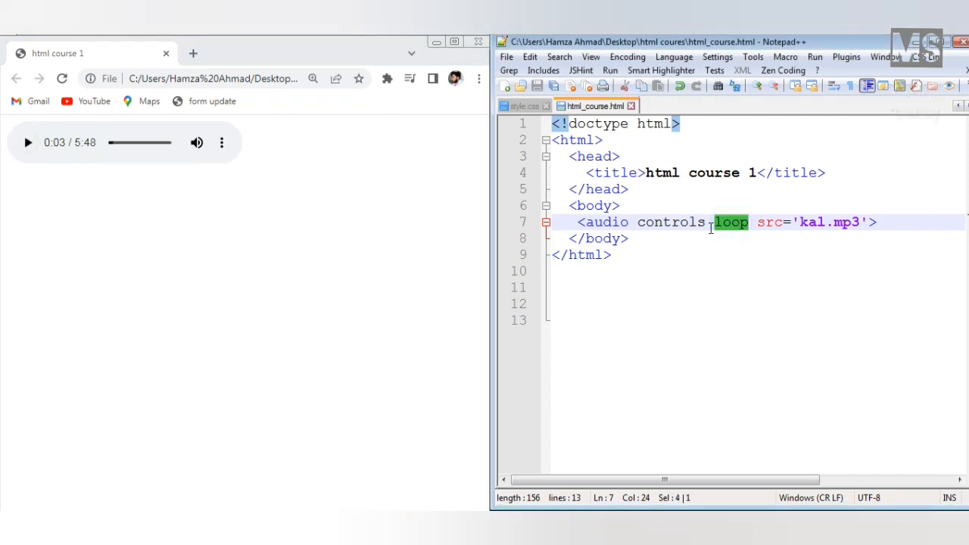
pyautogui.click(709, 222)
pyautogui.write(' autoplay')
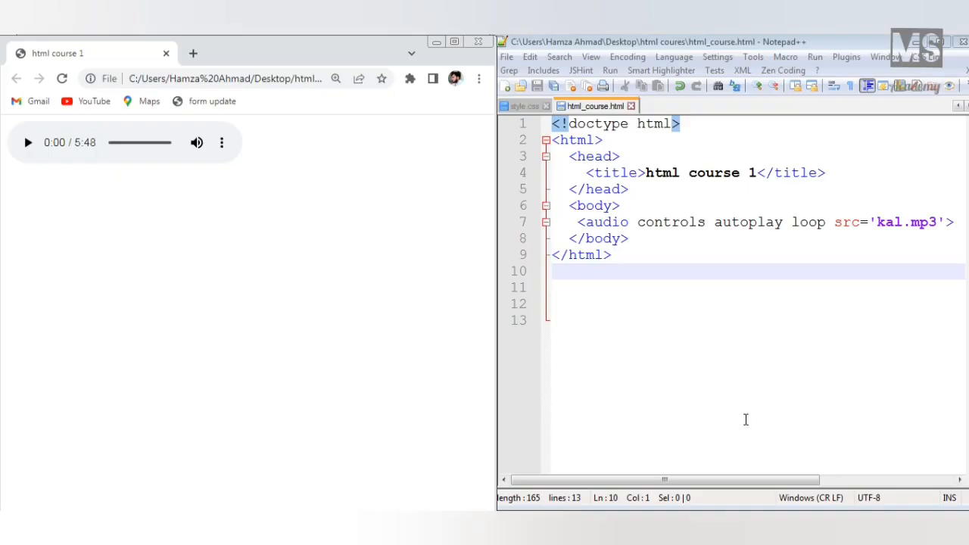
pyautogui.moveTo(747, 420)
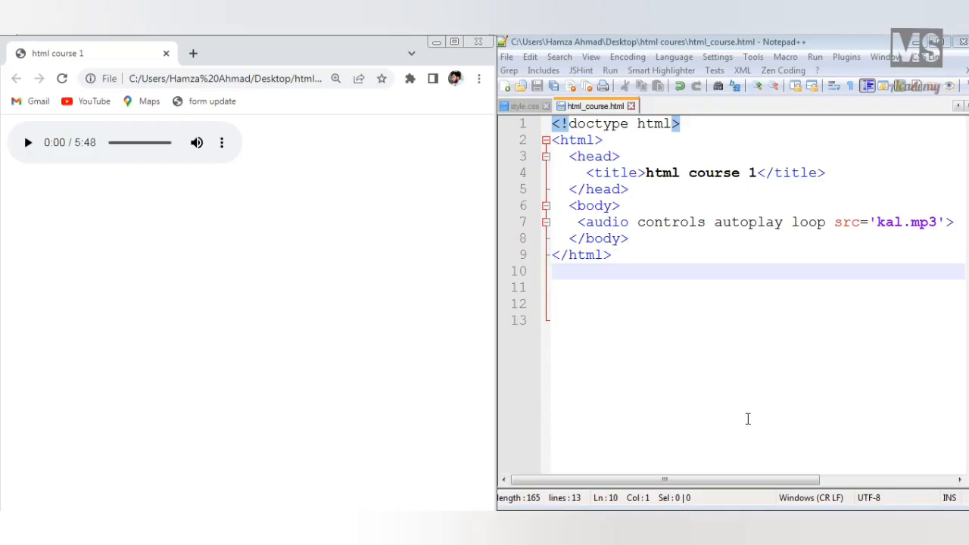